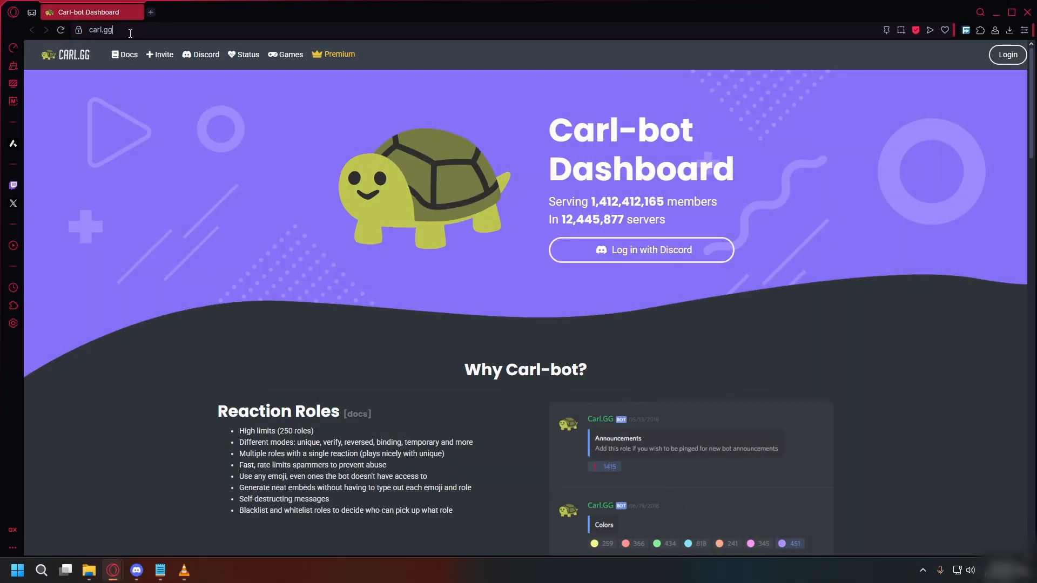
pyautogui.moveTo(638, 256)
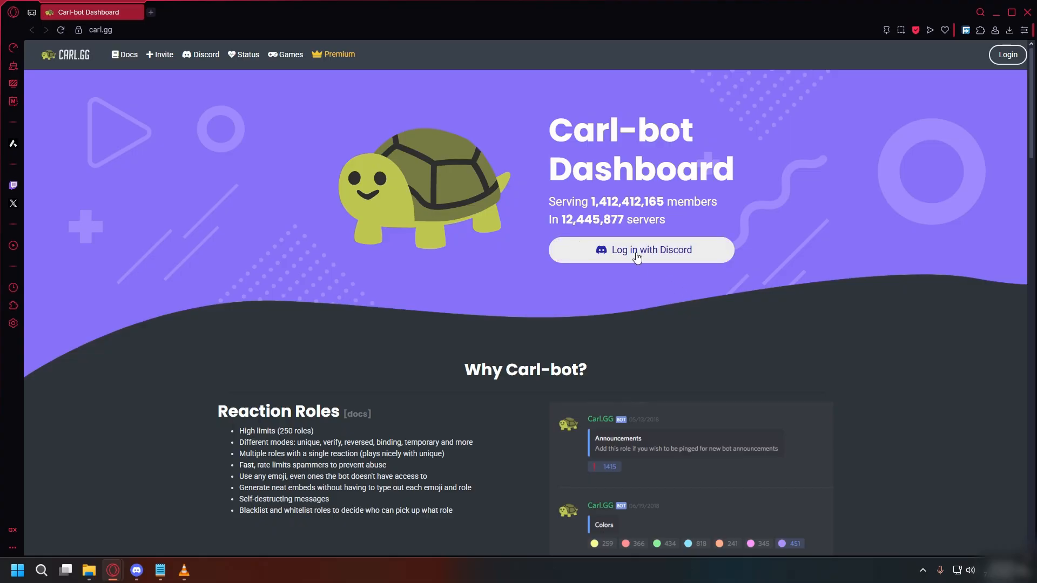
# Step: Log in with Discord and authorize Carl-bot's requested permissions for the AutoRoles server
pyautogui.click(641, 250)
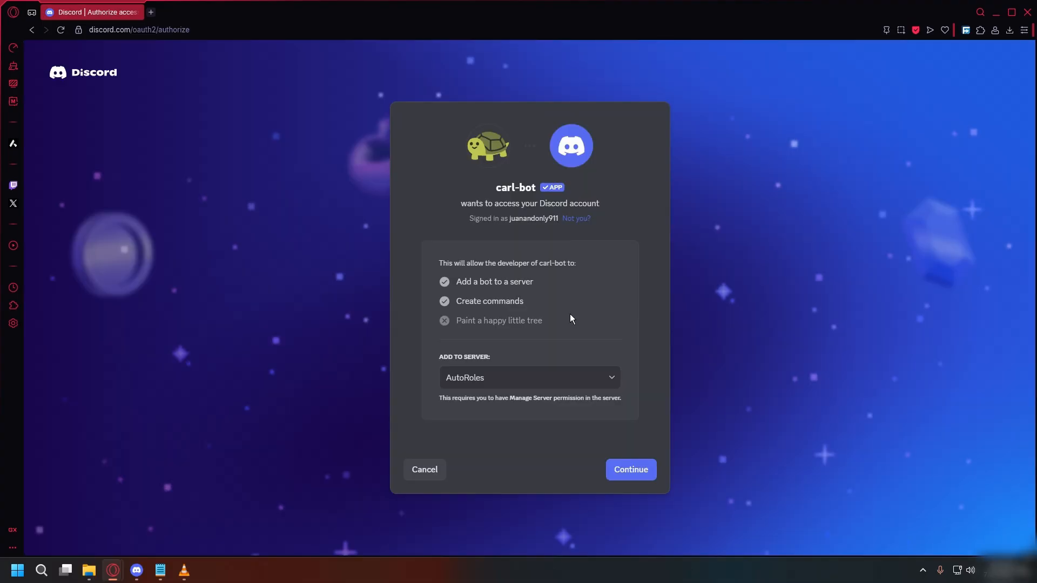
pyautogui.click(630, 470)
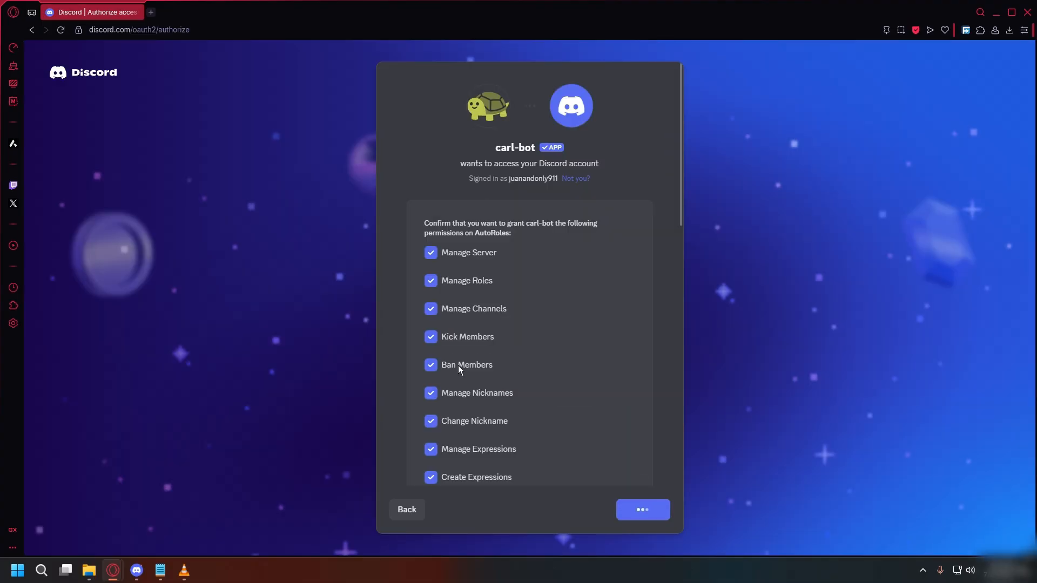
pyautogui.click(643, 510)
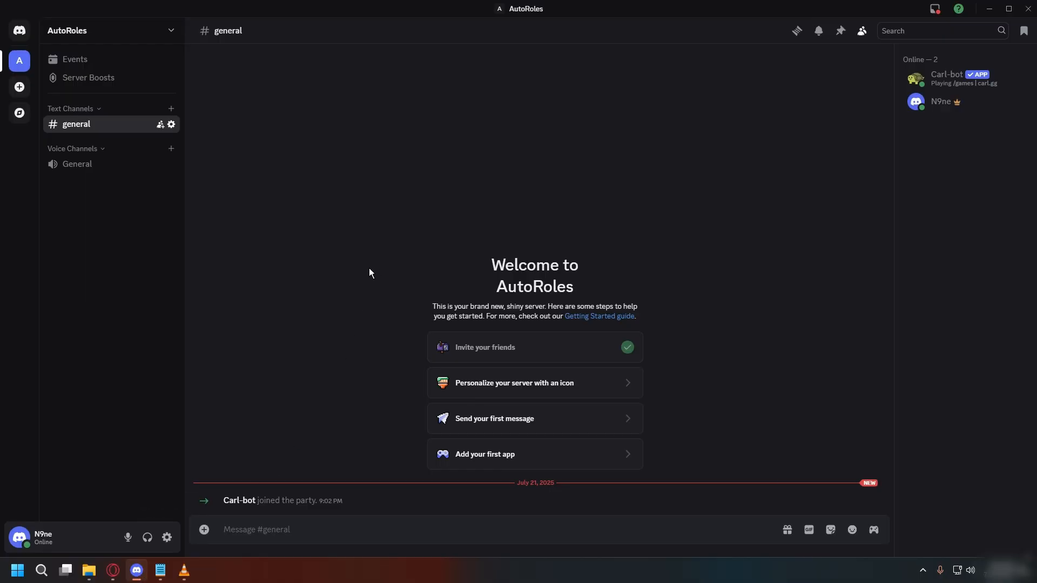
pyautogui.moveTo(369, 330)
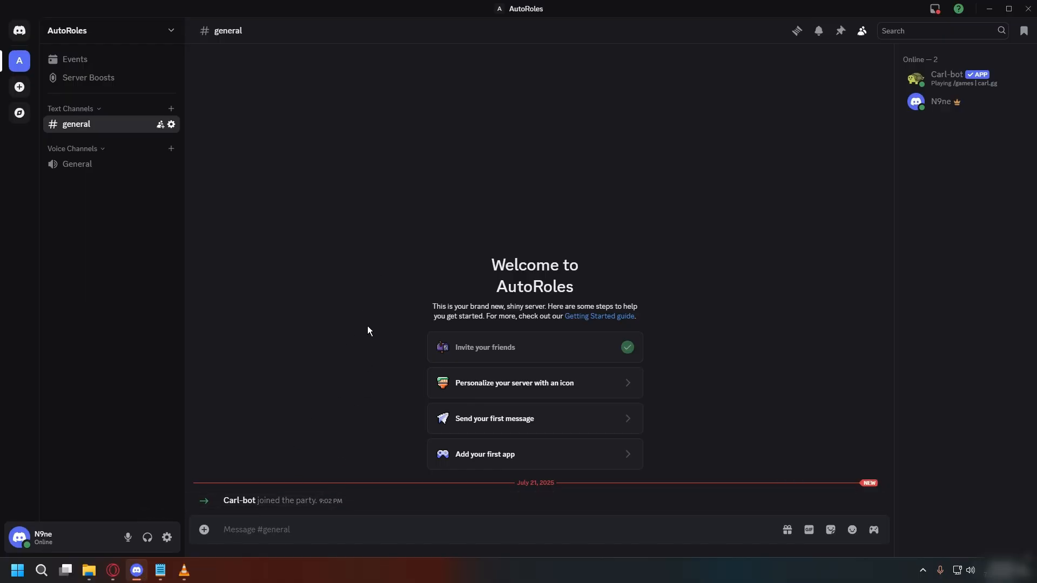
pyautogui.moveTo(220, 281)
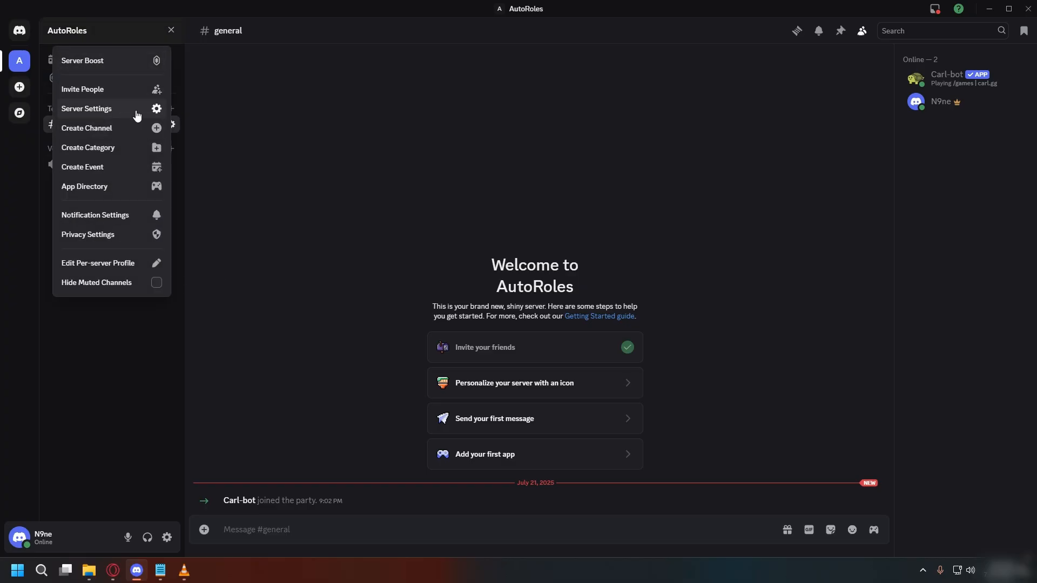
# Step: Create a role named 'Member' with View Channels enabled in AutoRoles server settings
pyautogui.click(86, 108)
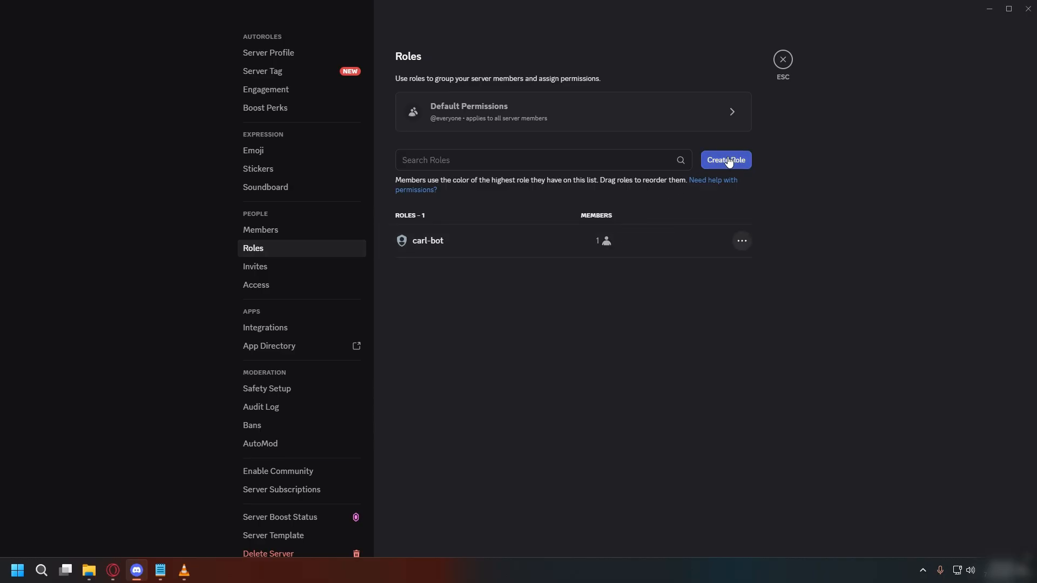
pyautogui.click(726, 160)
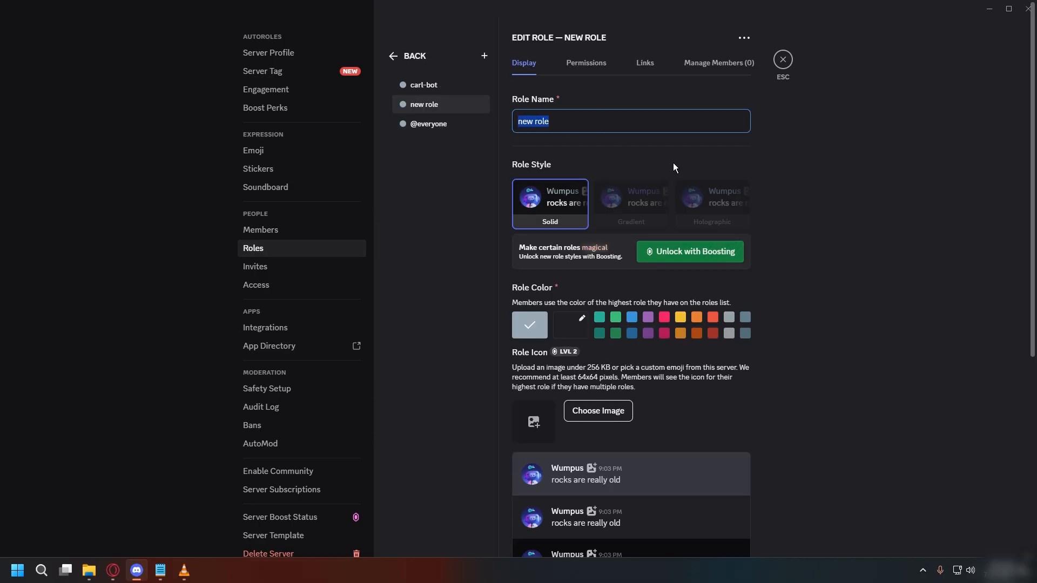
pyautogui.write('Member')
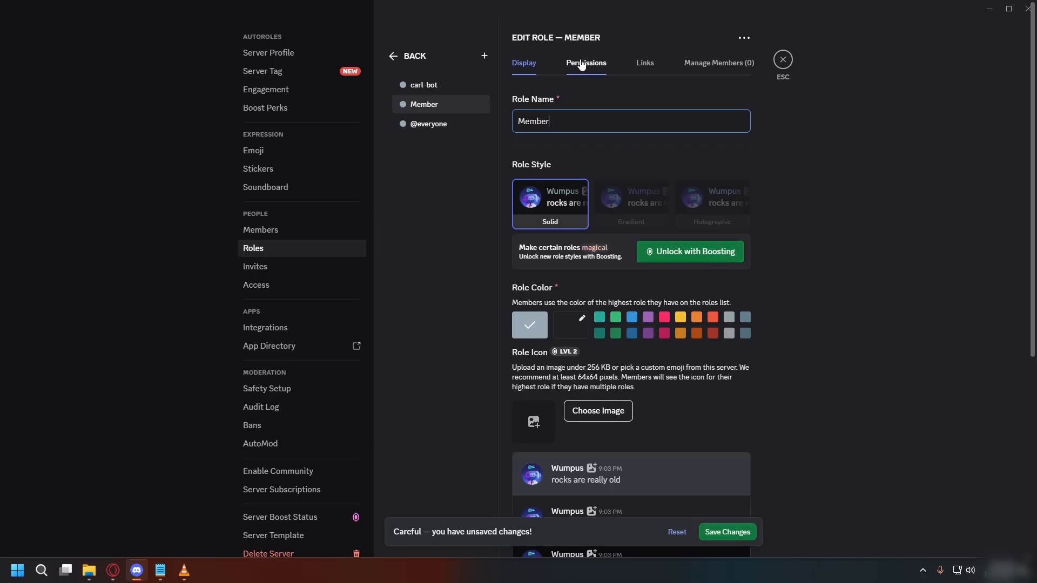
pyautogui.click(586, 62)
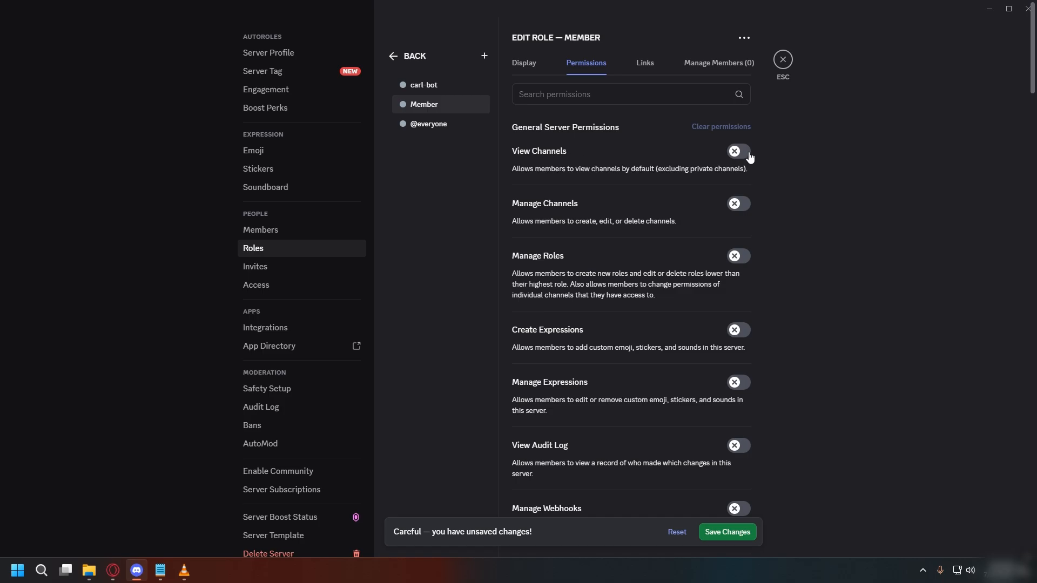
pyautogui.click(738, 151)
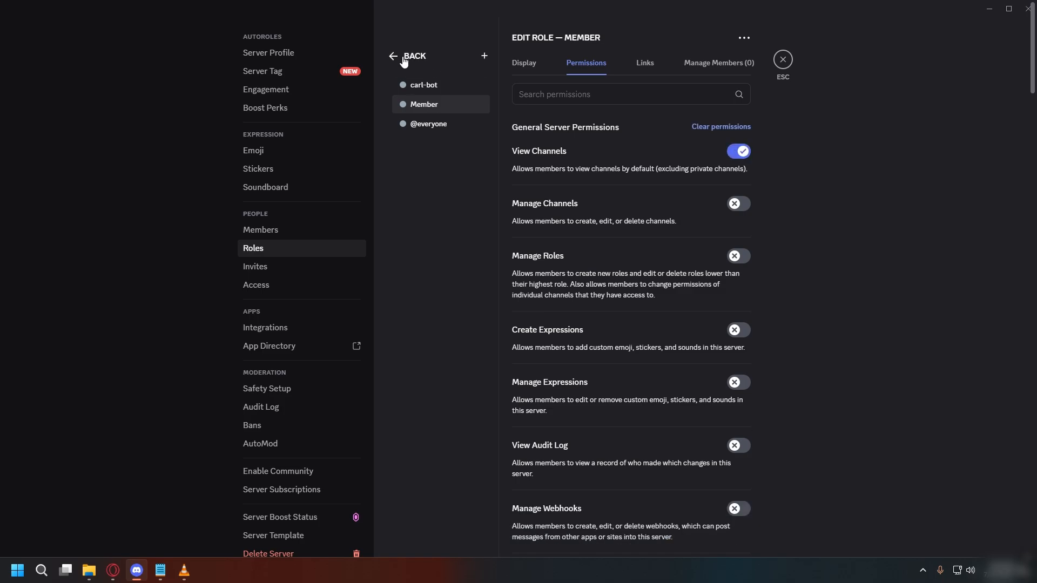
pyautogui.click(393, 56)
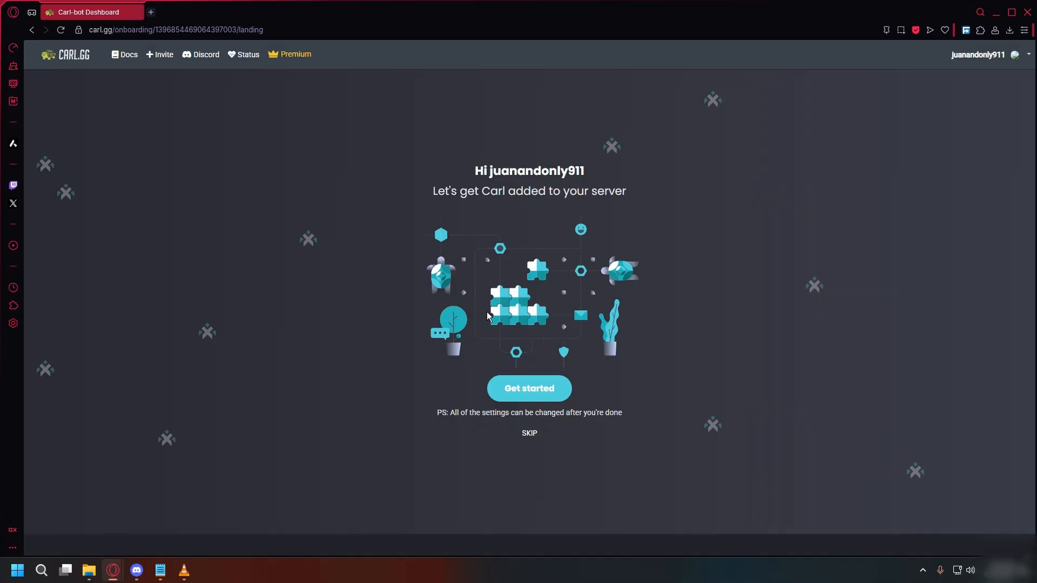
# Step: Select Member as Carl-bot's autorole, then check the newly joined user's roles
pyautogui.click(529, 388)
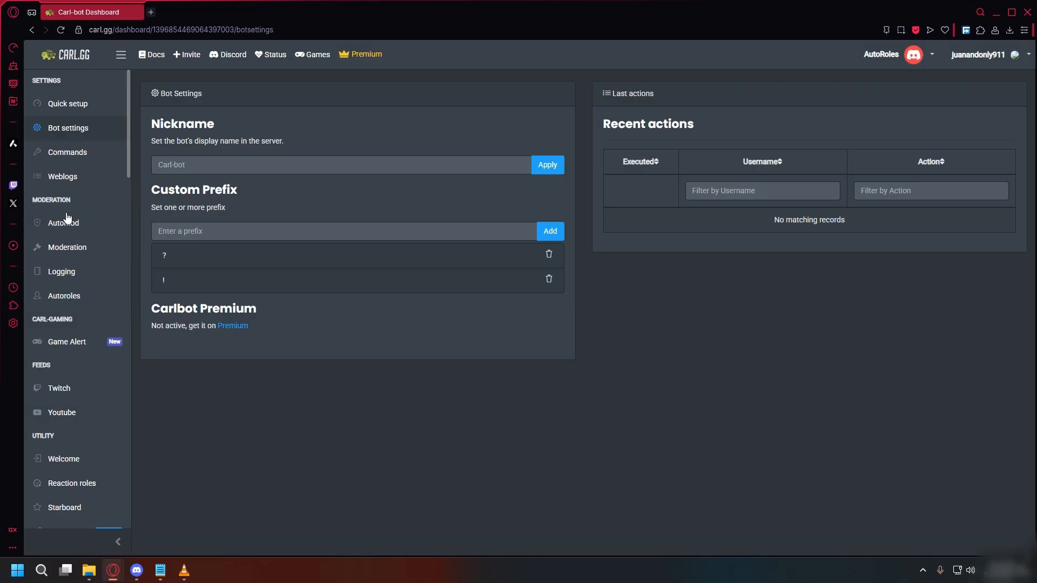
pyautogui.click(64, 296)
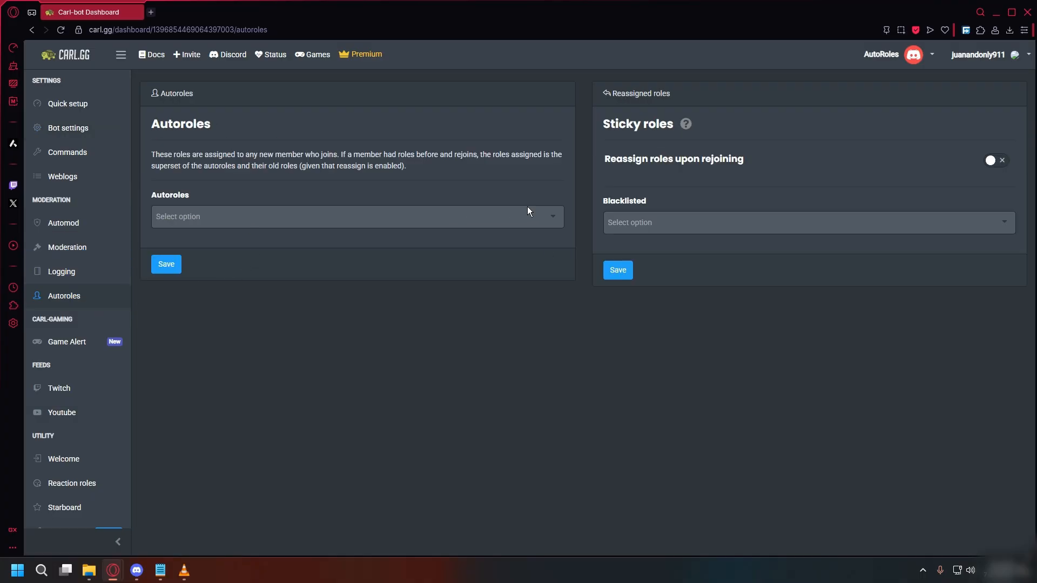
pyautogui.click(355, 217)
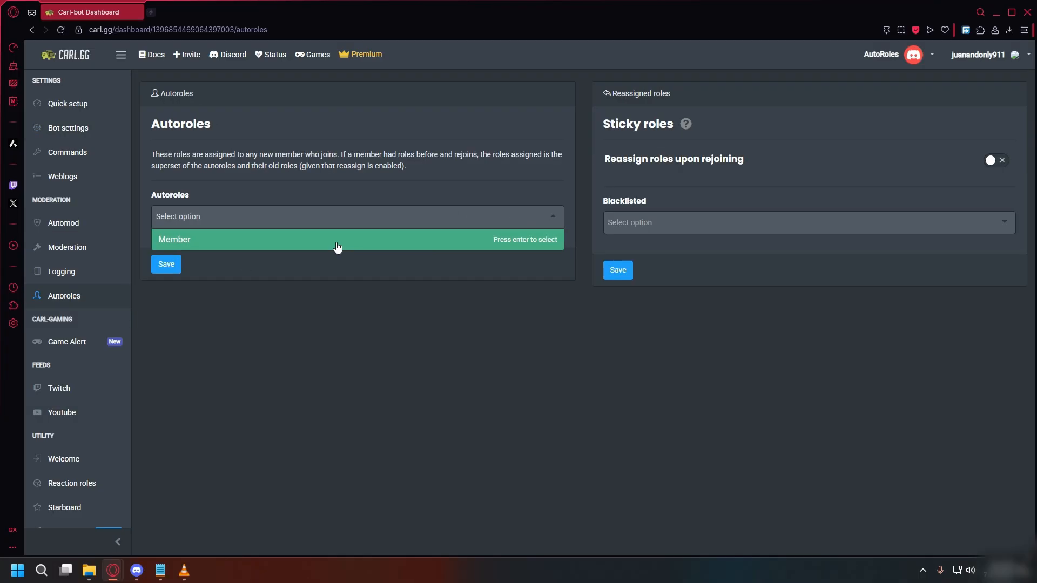
pyautogui.click(166, 265)
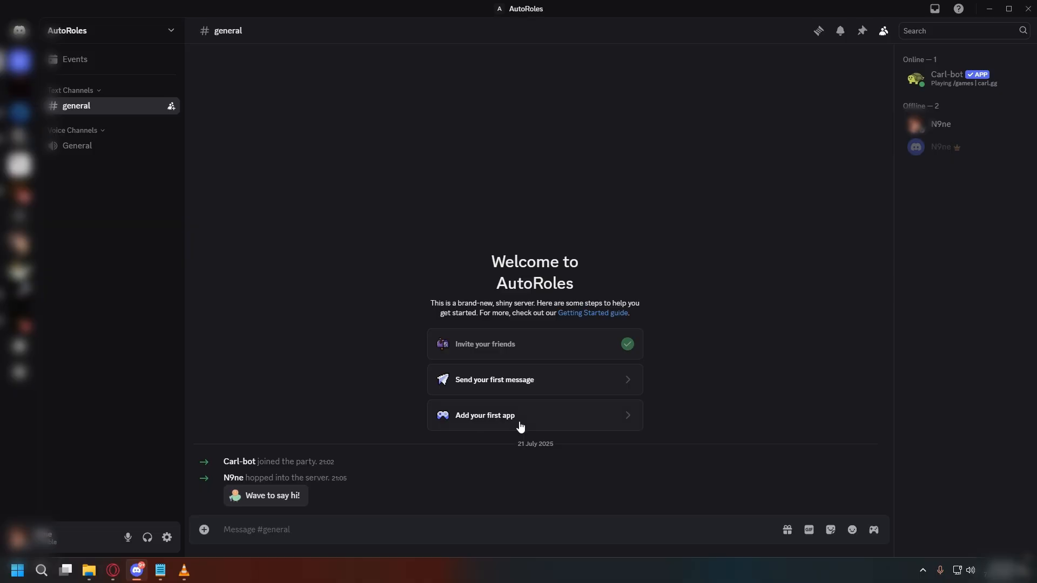
pyautogui.click(941, 124)
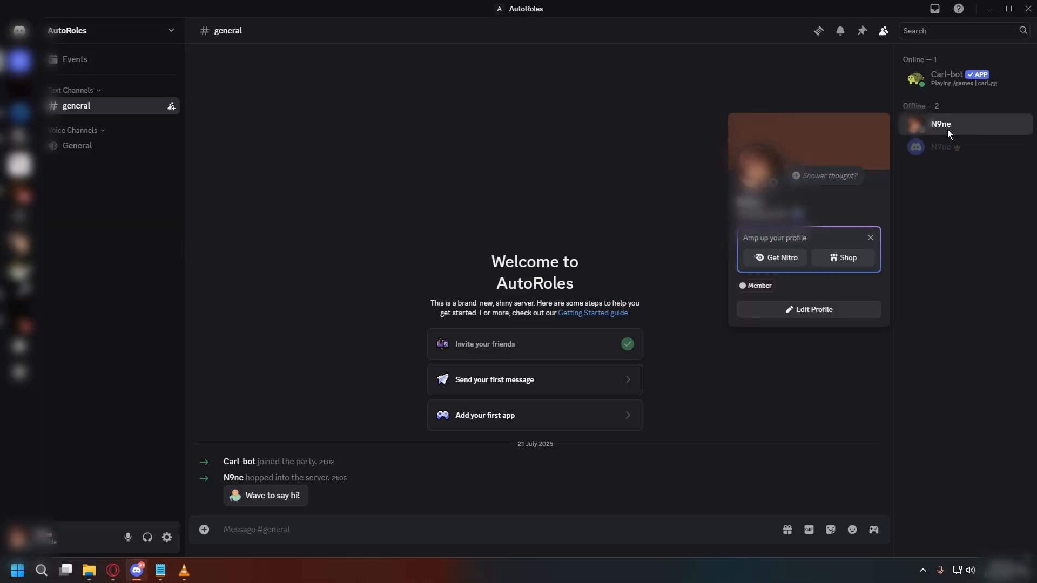